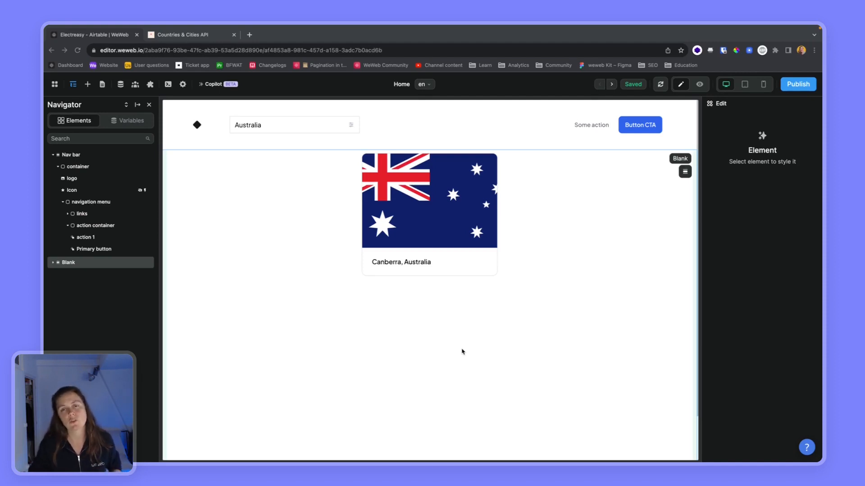
mouse_move(362, 290)
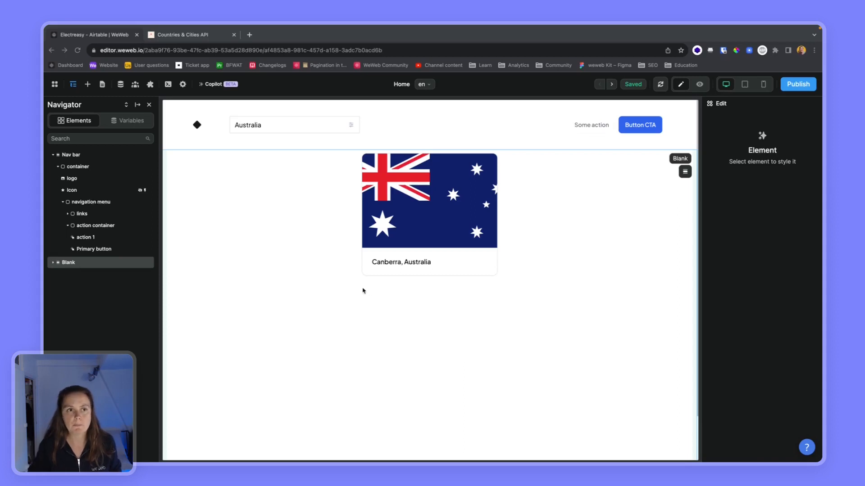
- Preview the page and open the nav bar's country select to see countries listed alphabetically
click(119, 84)
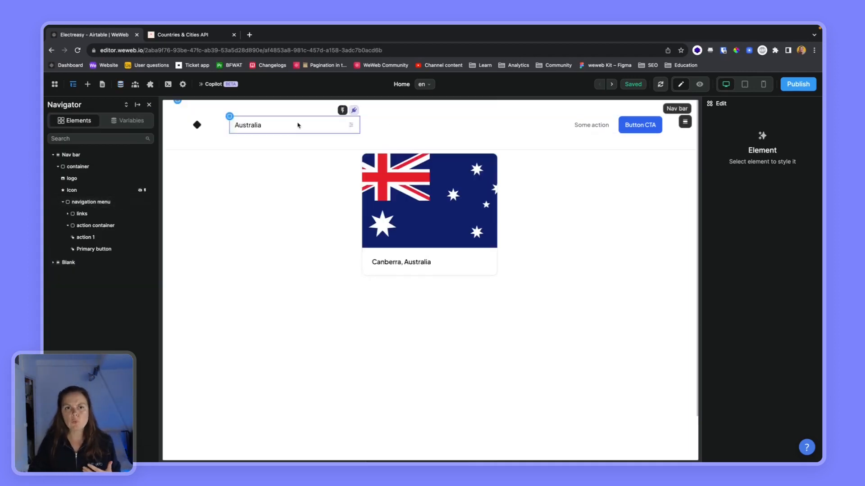
click(292, 125)
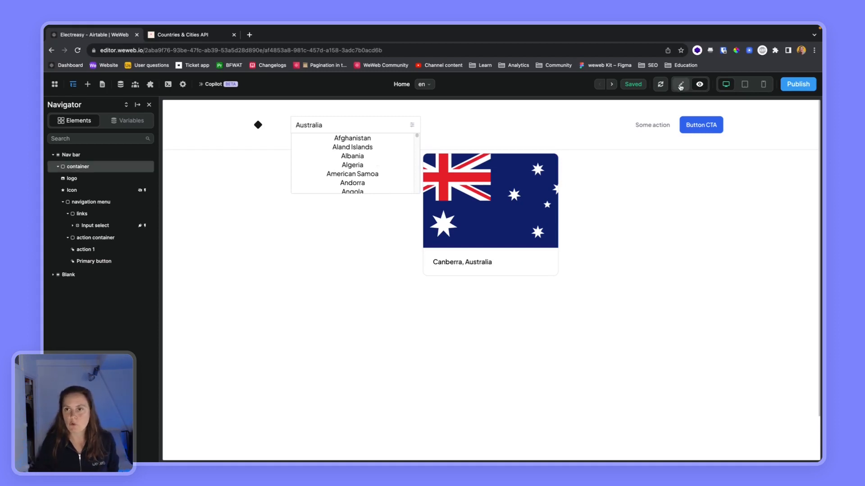
- Back in Edit mode, select the country select and scroll its Settings to the Advanced toggles
click(295, 125)
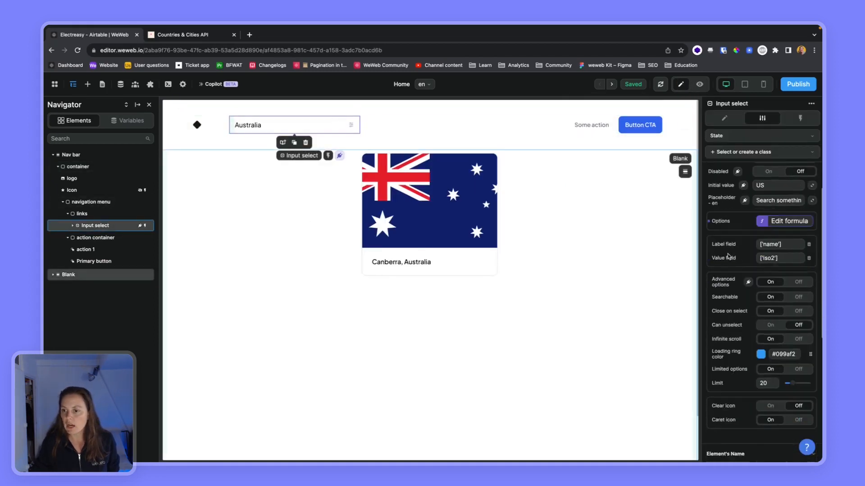
scroll(down, 3)
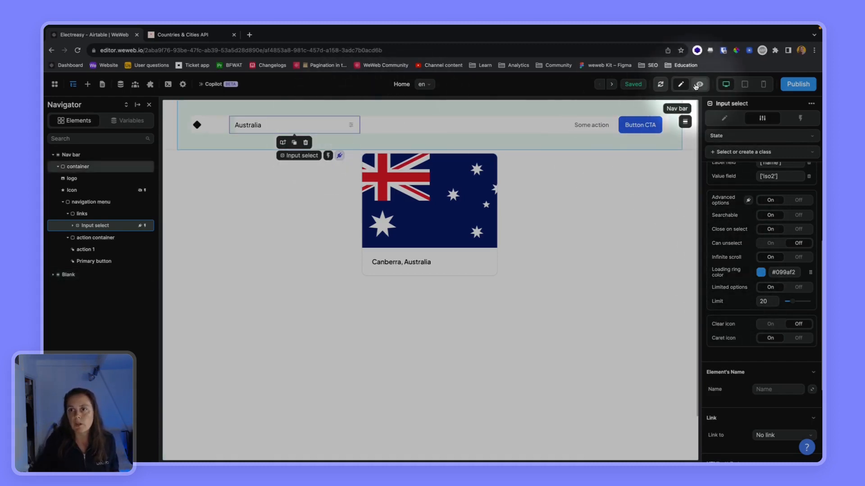
- Preview the page, search the country select for 'zim' and choose Zimbabwe
click(698, 84)
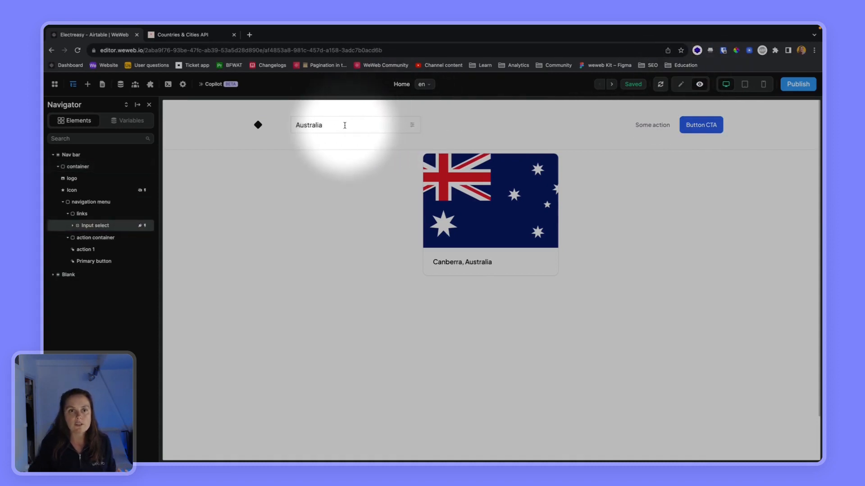
click(353, 124)
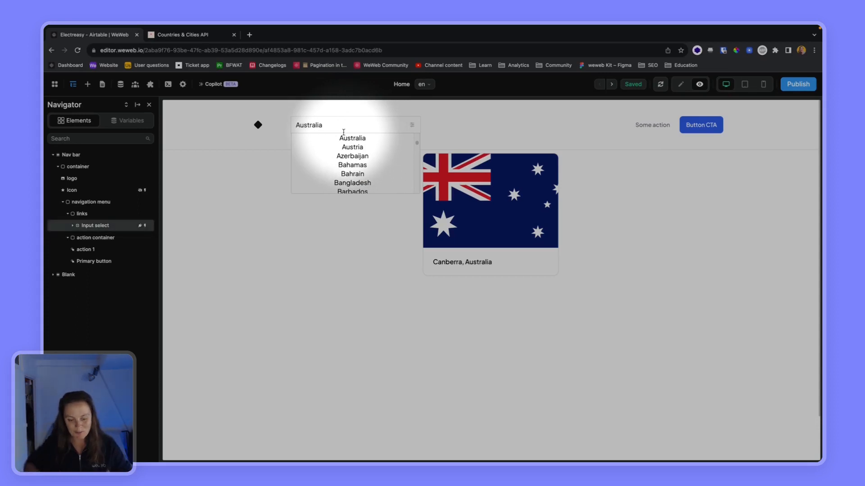
text(zim)
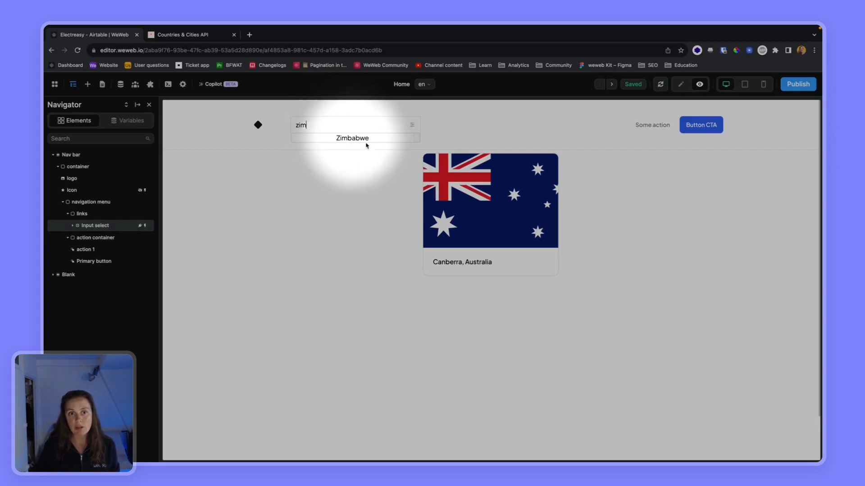
click(351, 137)
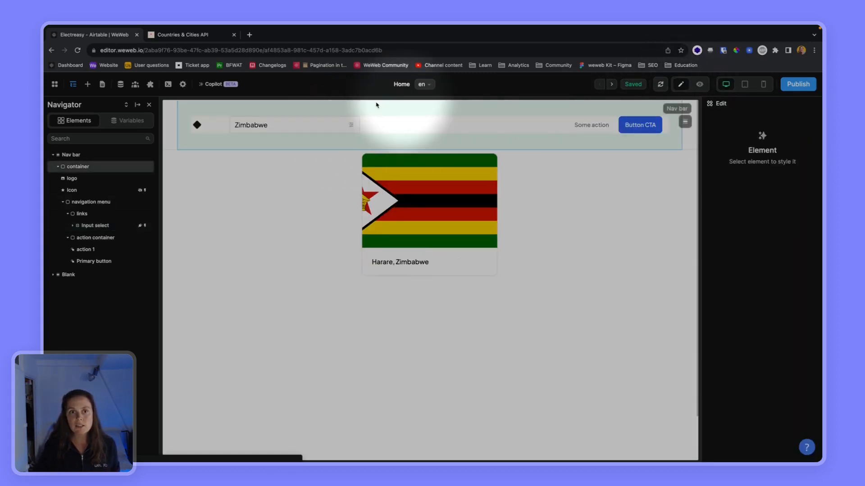
- Inspect the select's Refetch collection workflow, then the flag image's workflow settings
click(292, 125)
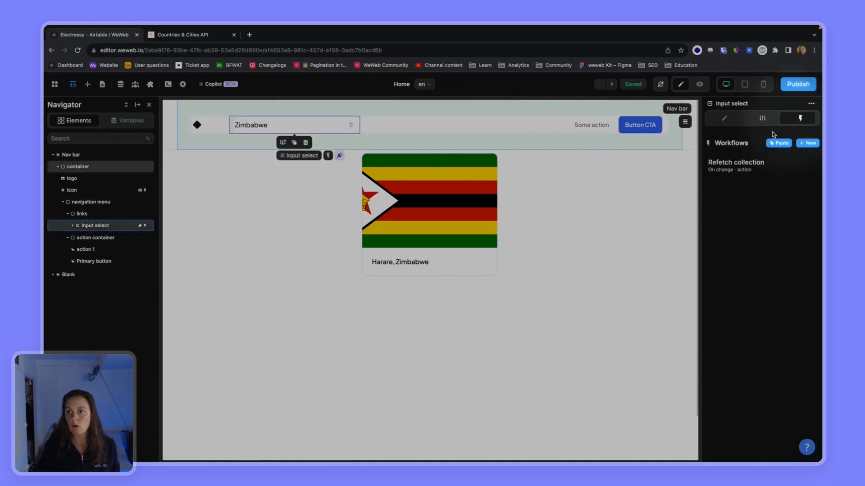
click(737, 165)
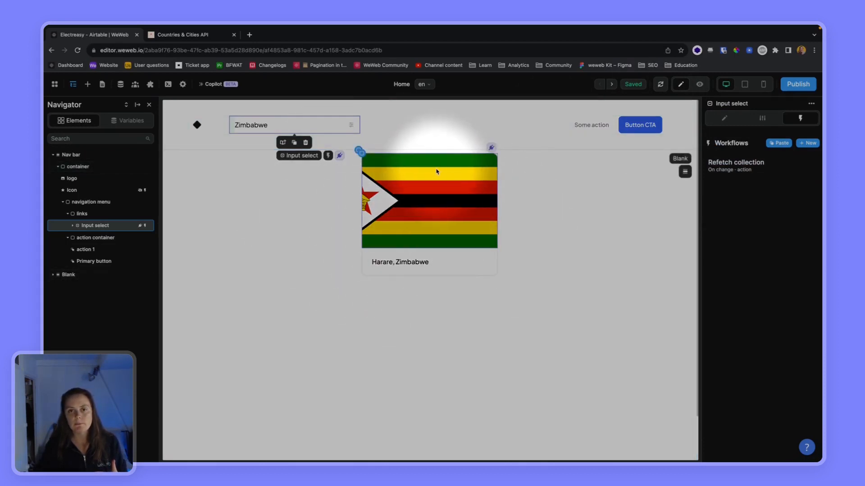
click(430, 202)
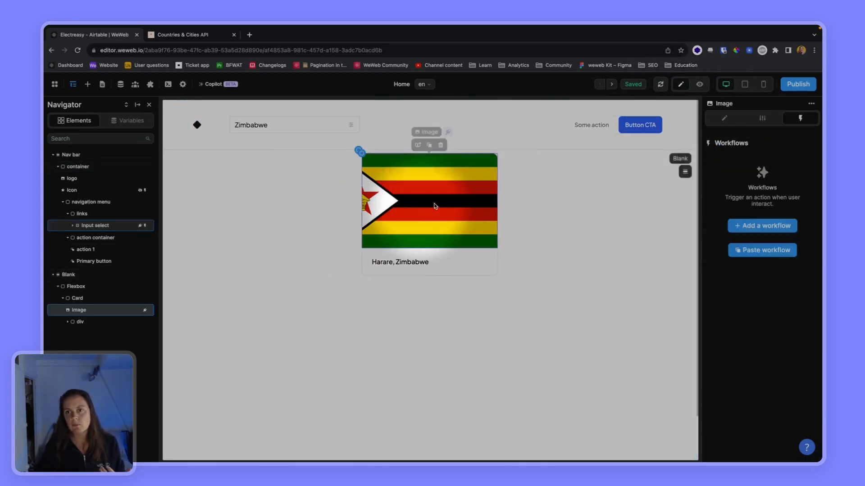
click(785, 190)
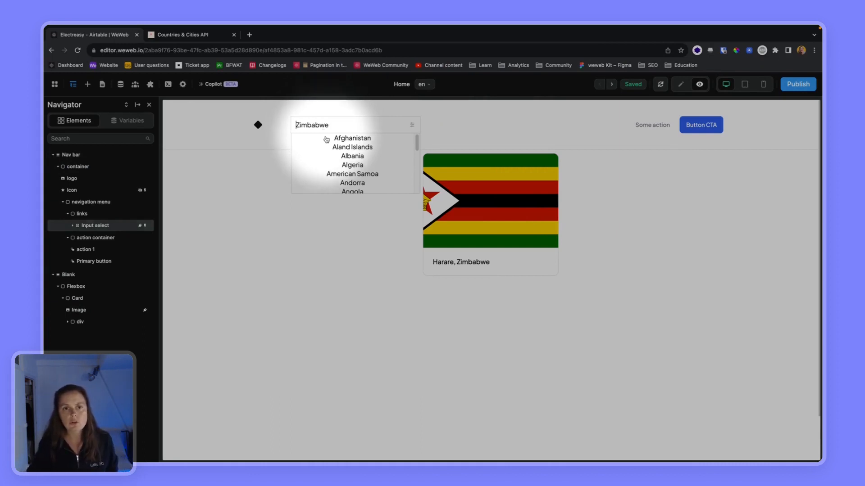
- Scroll the country list to load more countries and choose Kuwait
scroll(down, 3)
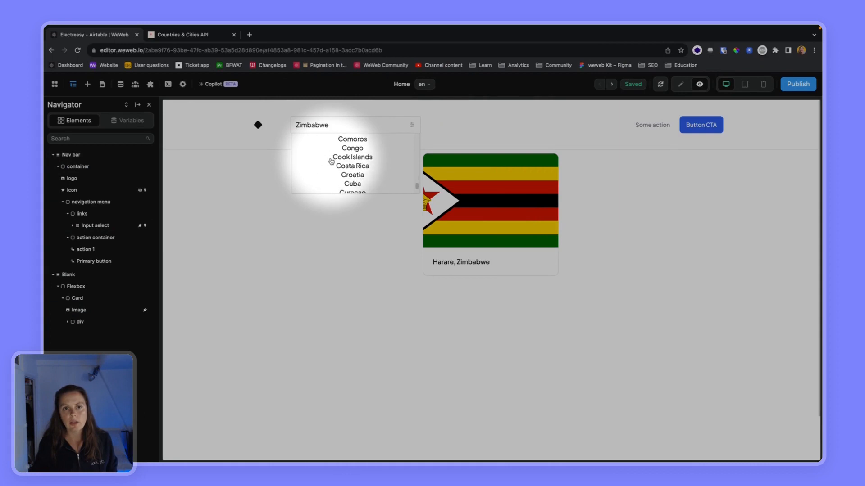
scroll(down, 3)
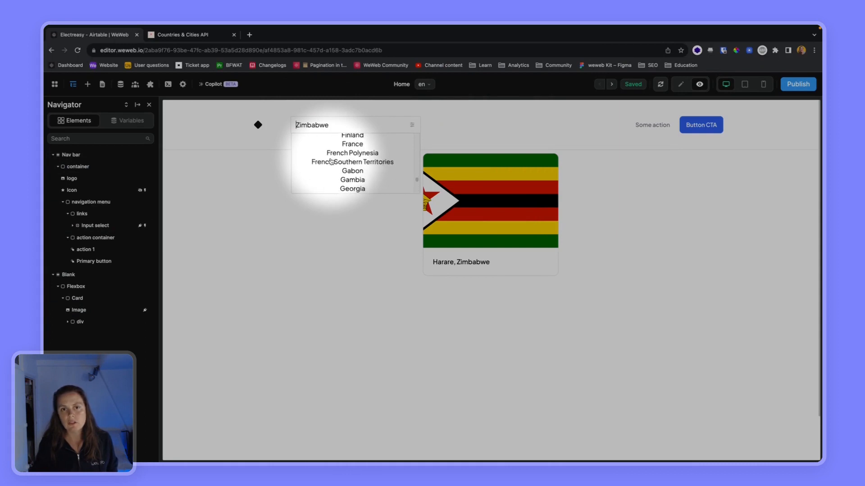
scroll(down, 3)
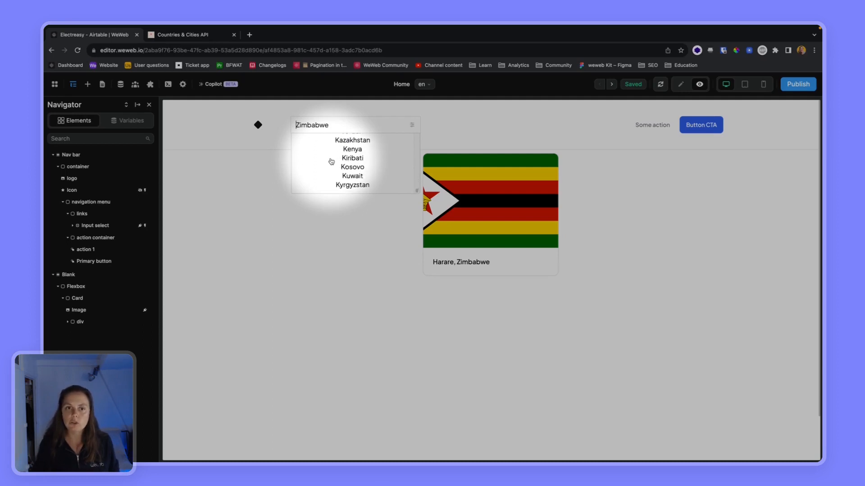
click(351, 175)
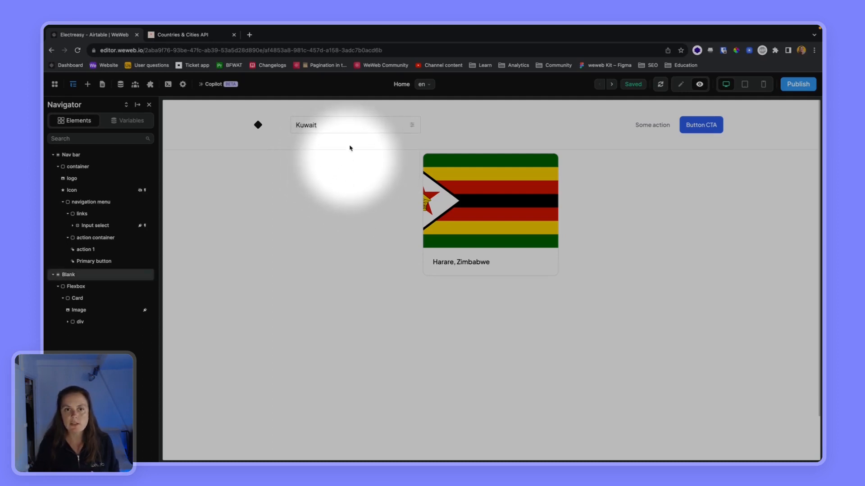
click(353, 125)
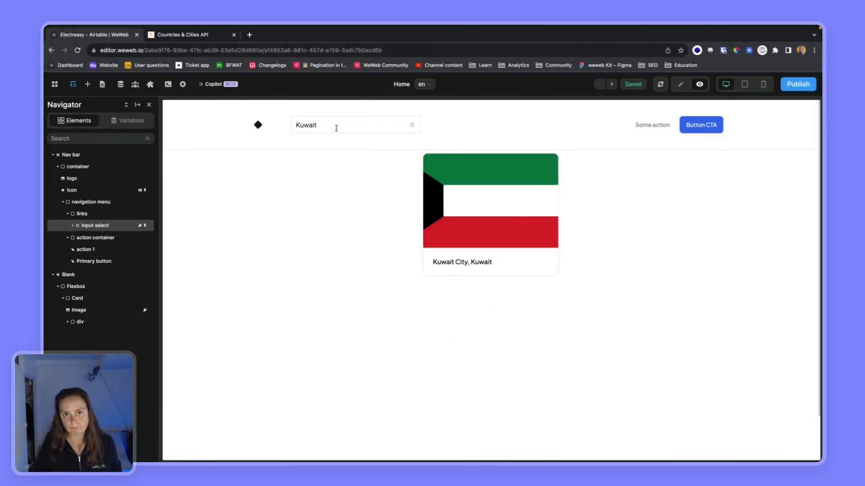